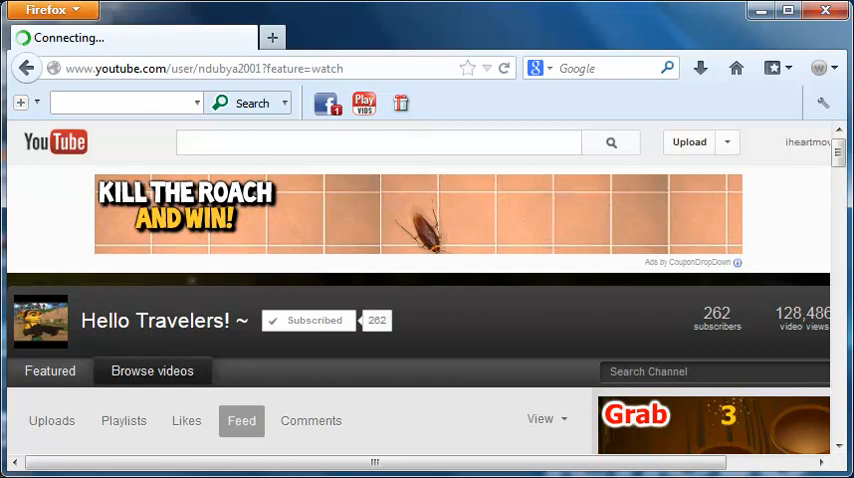
# Scroll down through the Hello Travelers! channel page content.
pyautogui.scroll(-3)
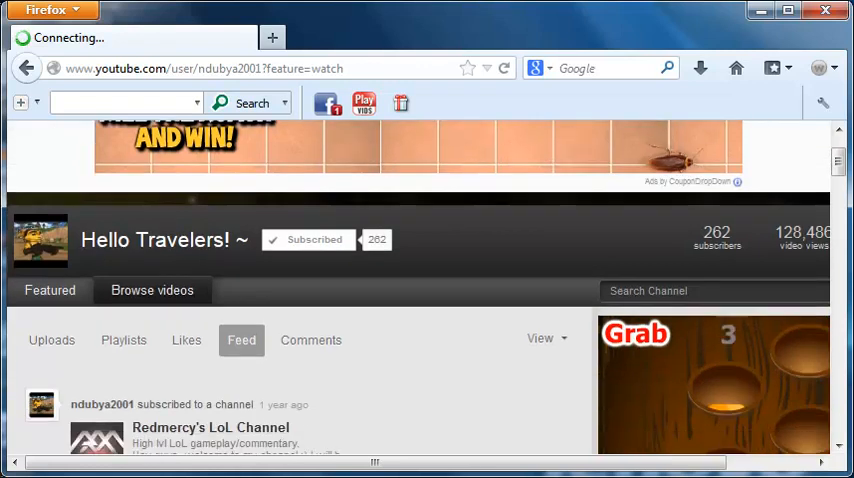
pyautogui.scroll(-3)
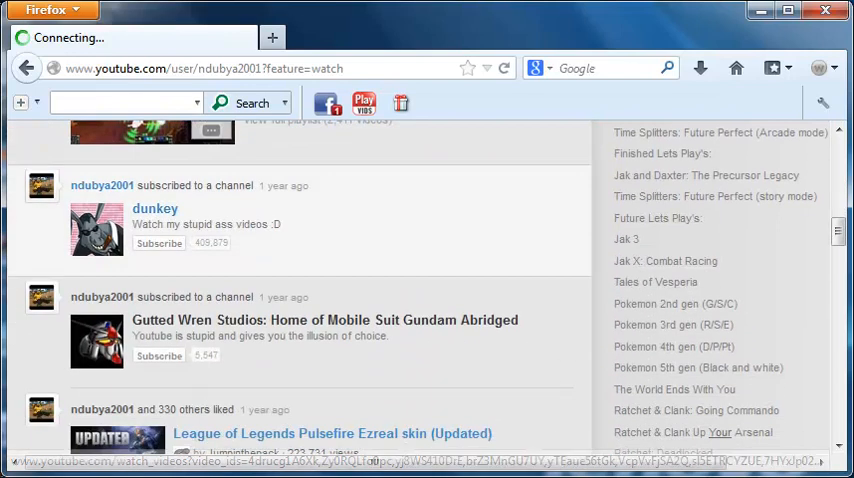
pyautogui.scroll(-3)
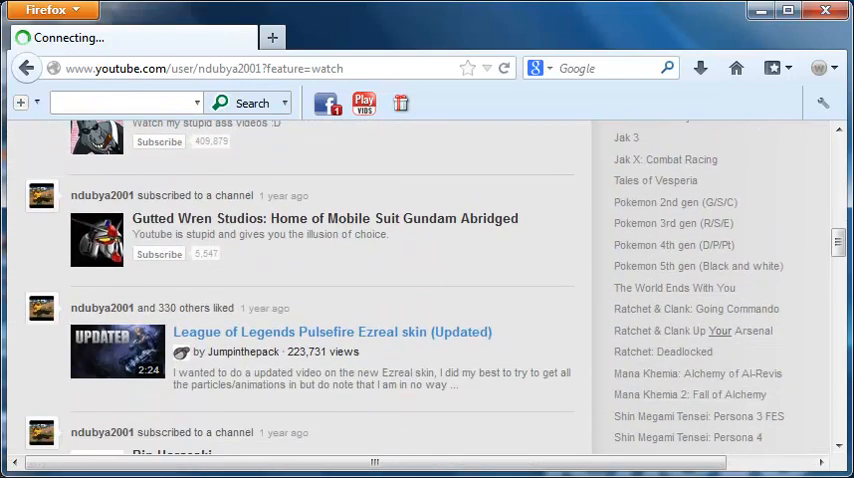
pyautogui.scroll(-3)
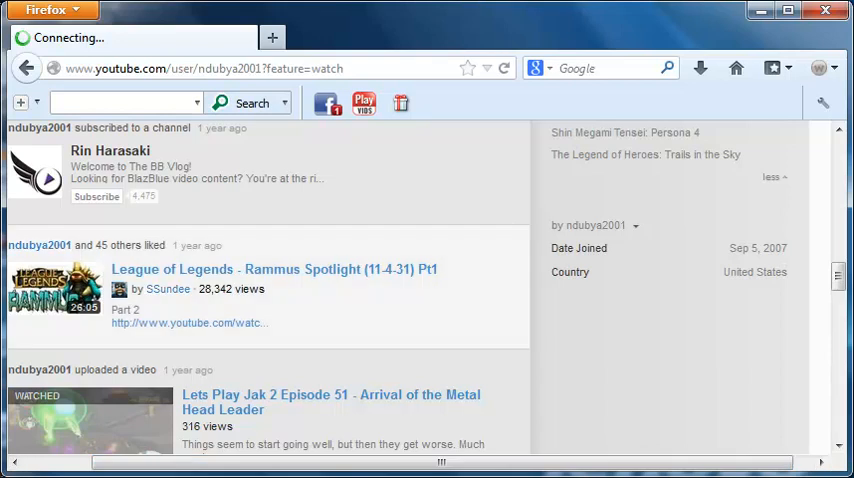
pyautogui.scroll(-3)
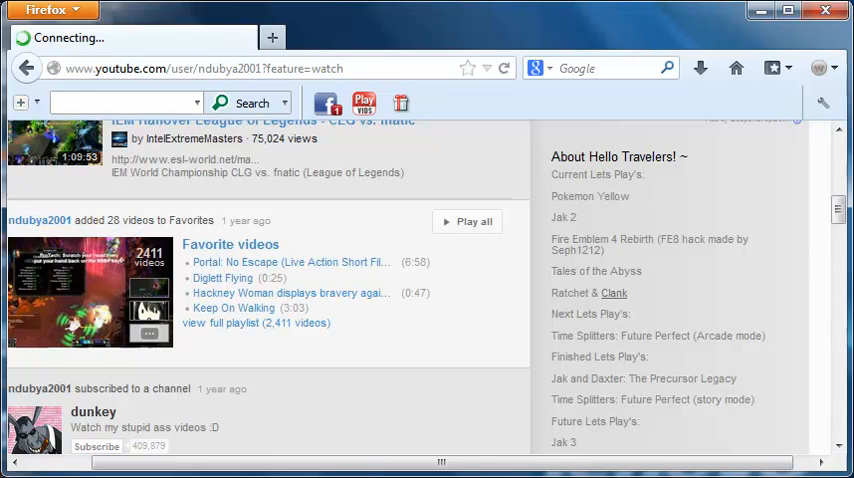
pyautogui.scroll(-3)
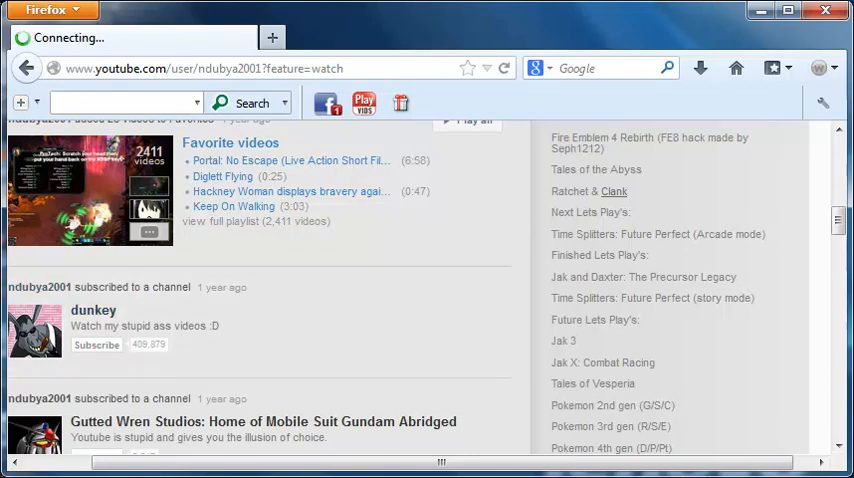
pyautogui.scroll(-3)
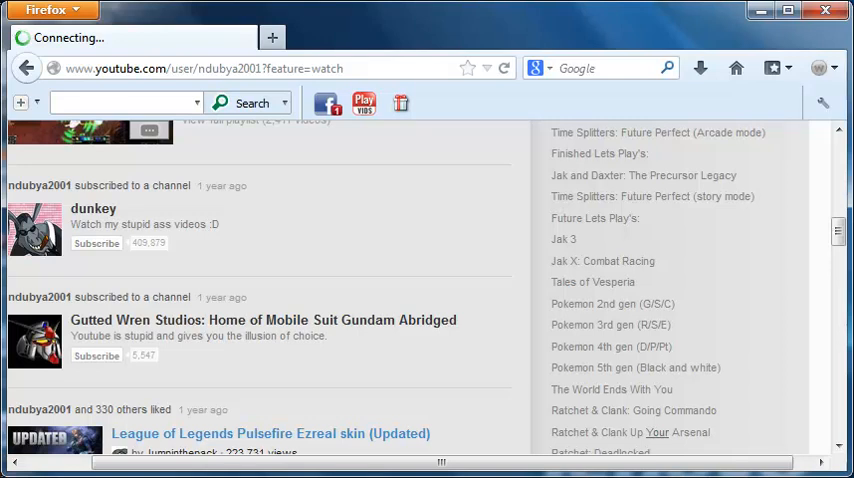
pyautogui.scroll(-3)
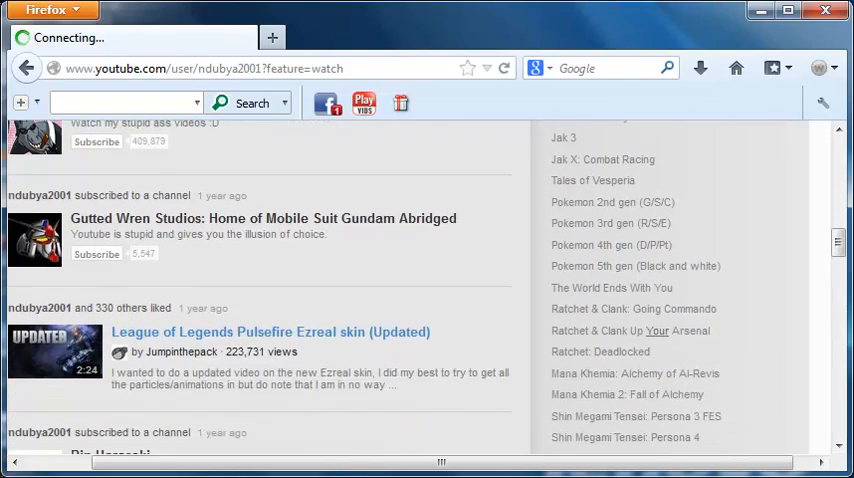
pyautogui.scroll(-3)
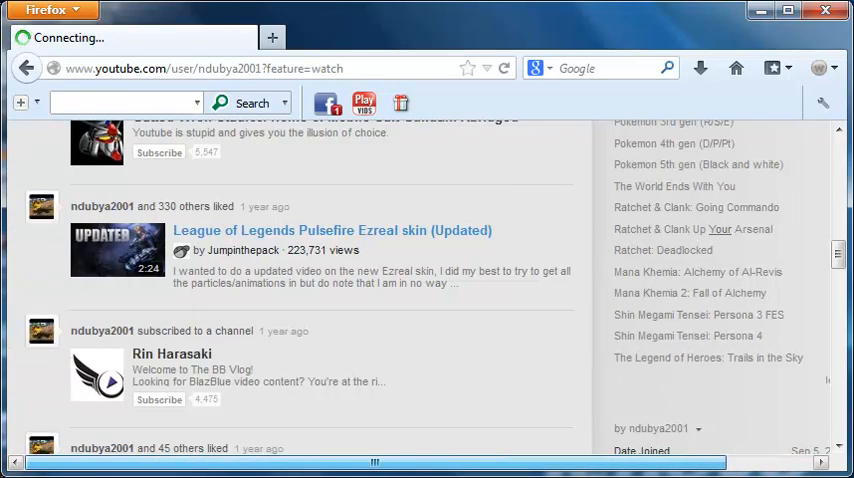
pyautogui.scroll(-3)
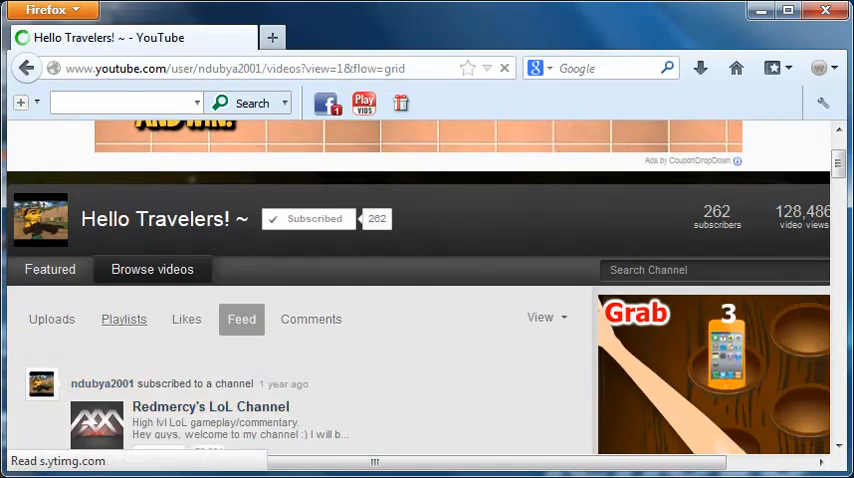
# Go to the channel's Playlists and open the Let's Play Tales of the Abyss playlist.
pyautogui.click(124, 320)
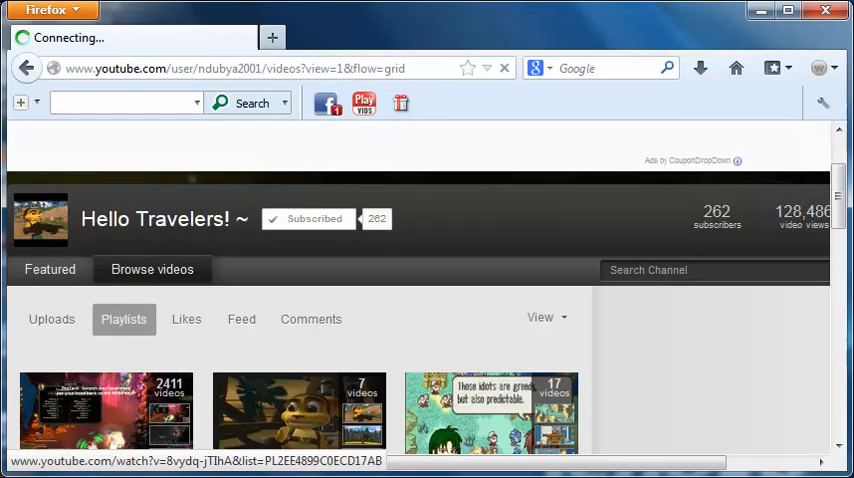
pyautogui.scroll(-3)
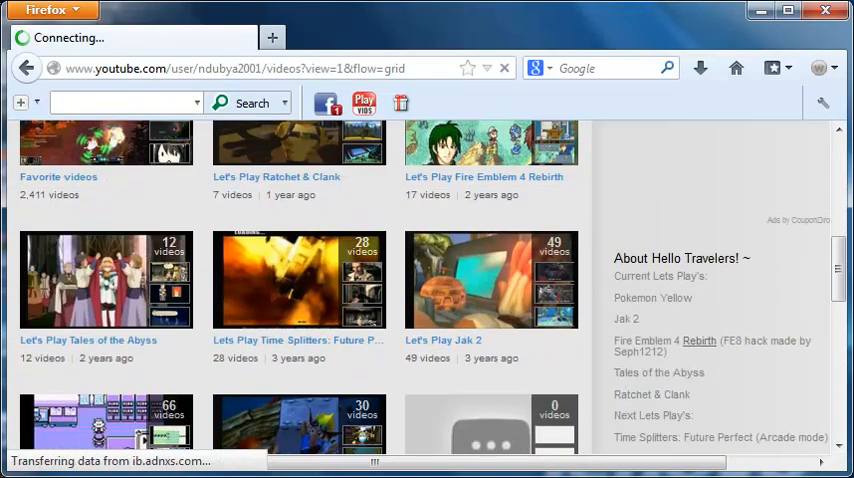
pyautogui.click(106, 280)
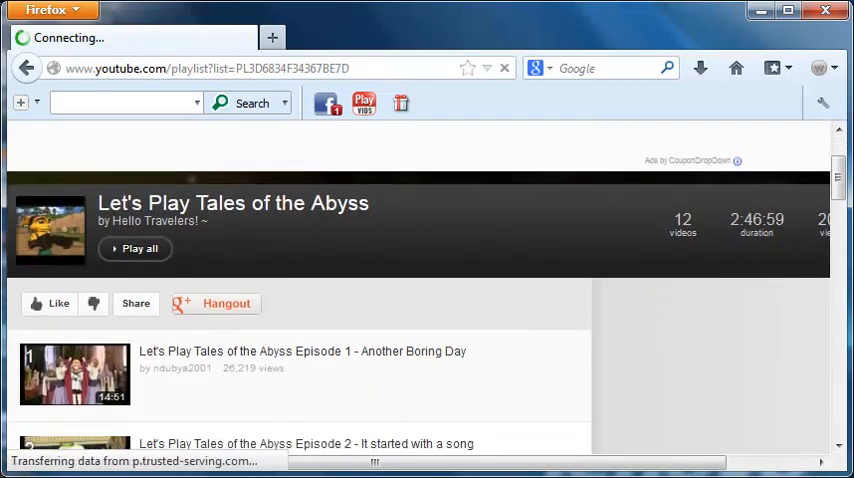
pyautogui.scroll(-3)
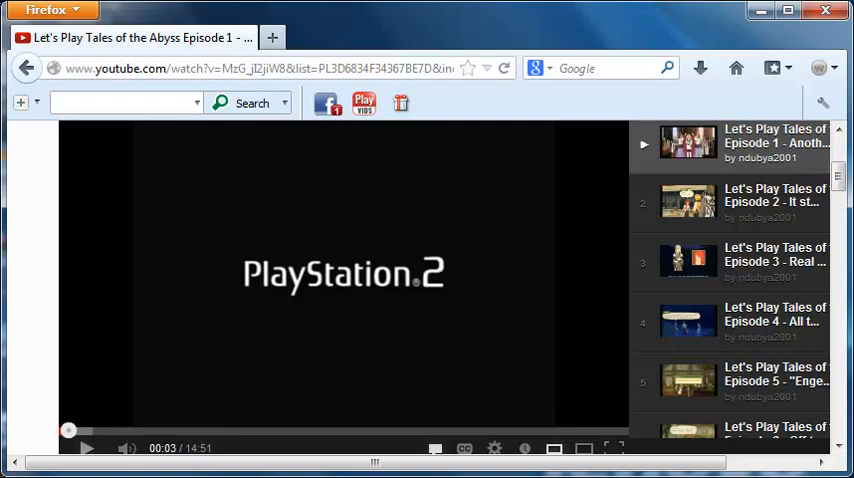
# Start Let's Play Tales of the Abyss Episode 1 playing in playlist mode.
pyautogui.click(84, 448)
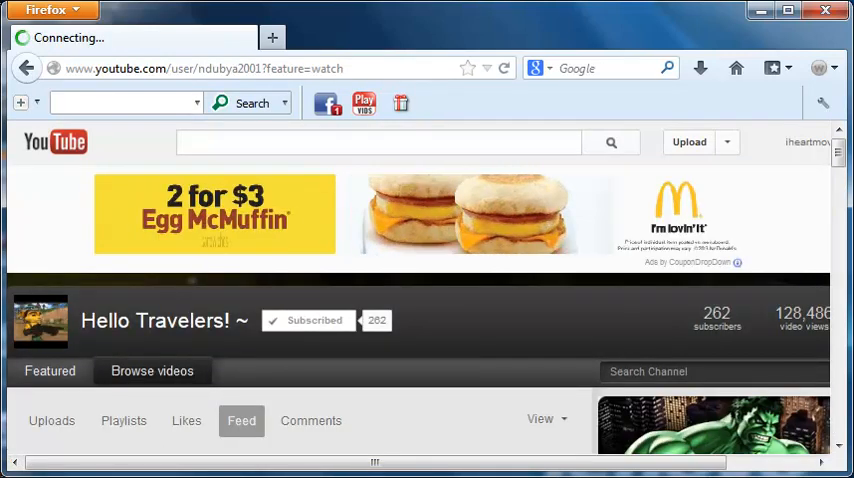
# Show the channel's Uploads grid and scroll to the Ratchet and Clank and Pokemon Yellow episodes.
pyautogui.scroll(-3)
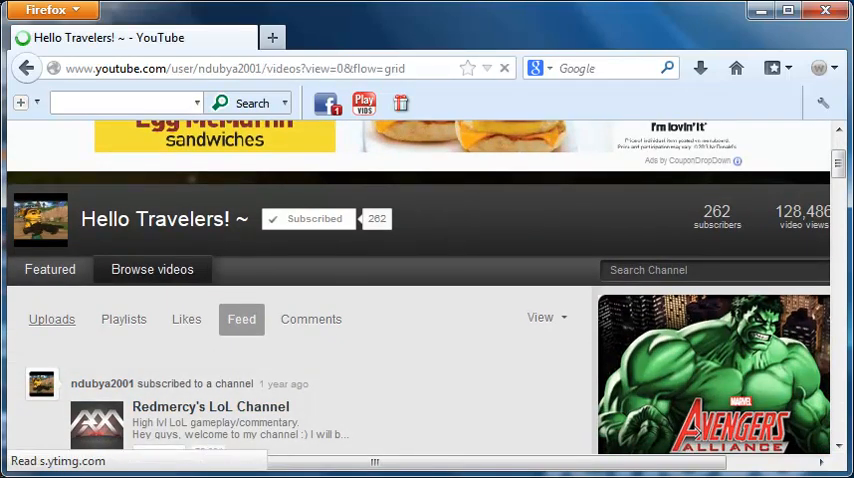
pyautogui.click(52, 320)
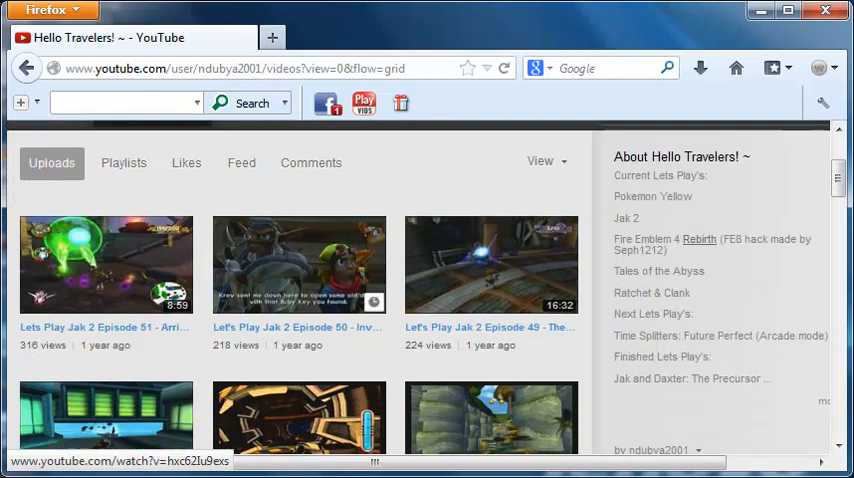
pyautogui.scroll(-3)
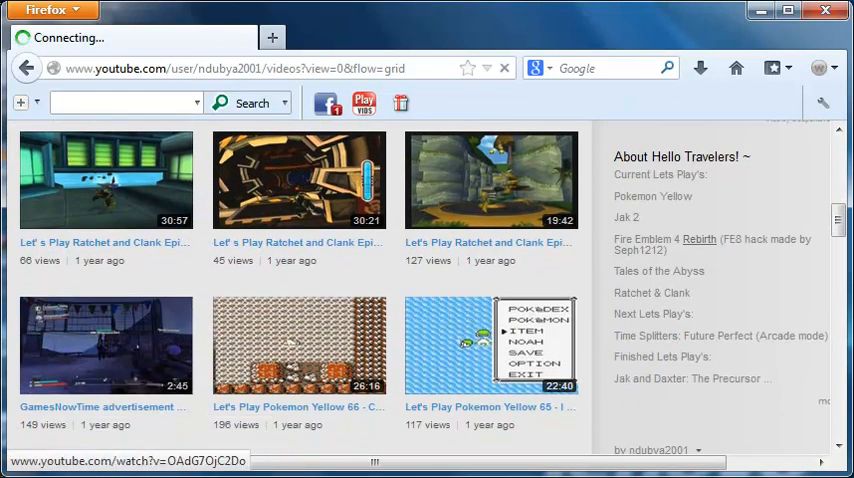
# Play Let's Play Pokemon Yellow 65 from the uploads grid.
pyautogui.click(490, 344)
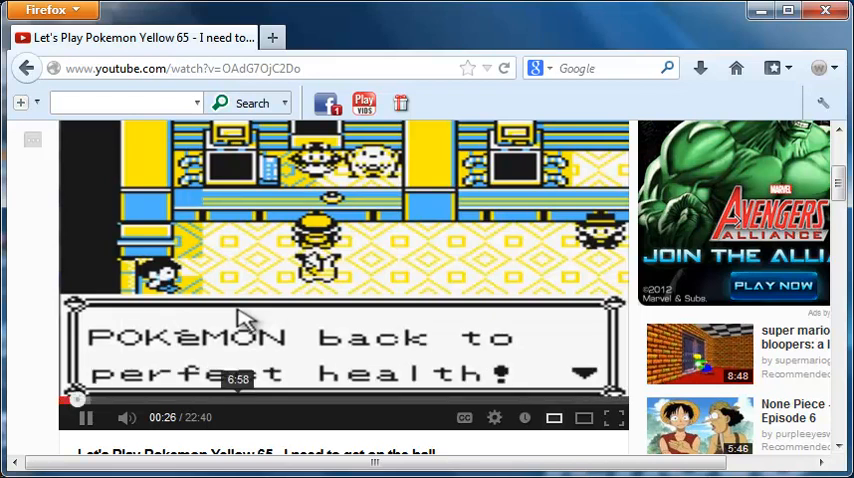
# Skip the Pokemon Yellow 65 episode ahead to about 3:30 and scroll to its title and 117 views.
pyautogui.click(236, 400)
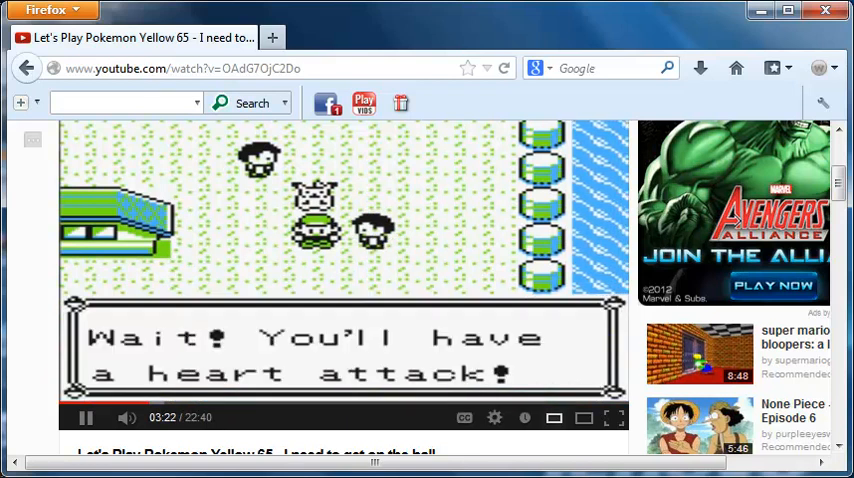
pyautogui.scroll(-3)
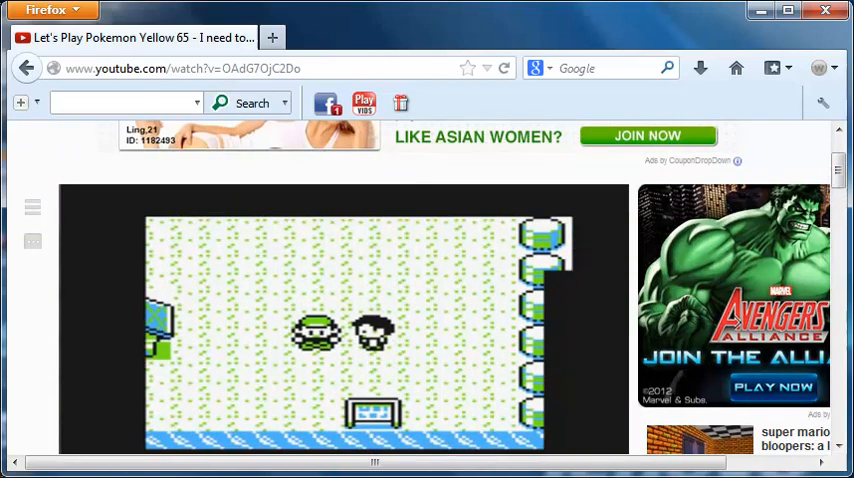
pyautogui.scroll(-3)
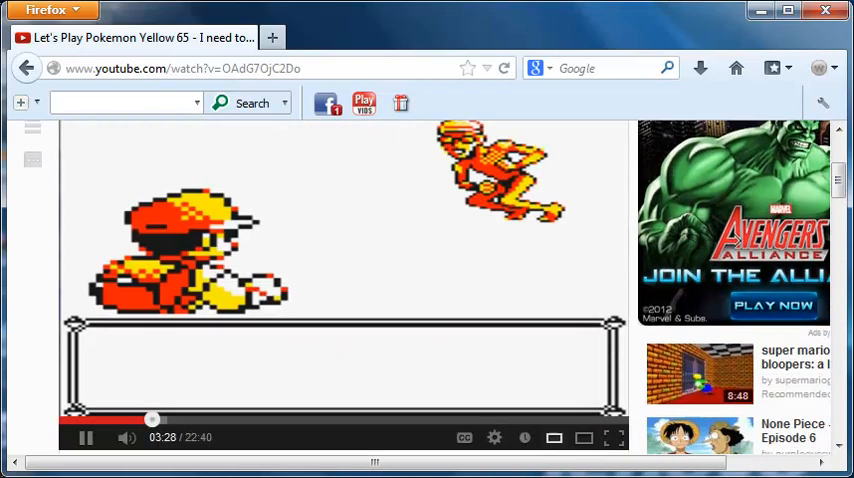
pyautogui.scroll(-3)
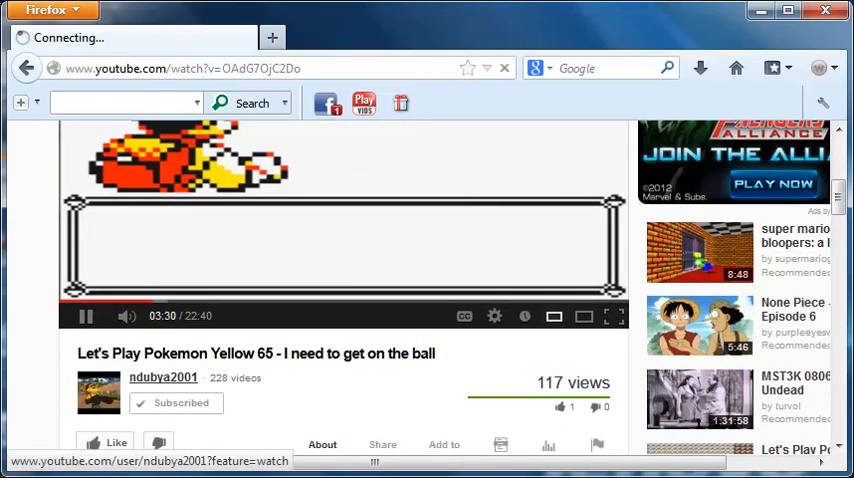
# Return to the Hello Travelers! channel and list its uploads, showing Let's Play Jak 2 episodes 51, 50 and 49.
pyautogui.click(164, 376)
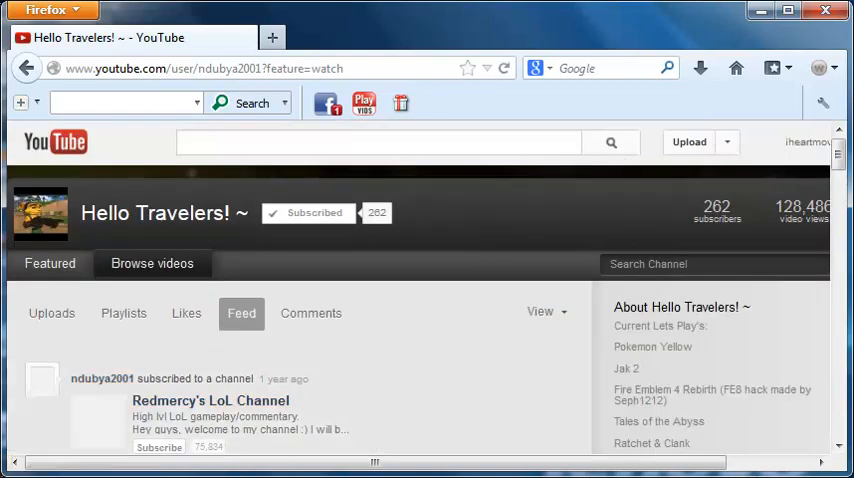
pyautogui.click(152, 264)
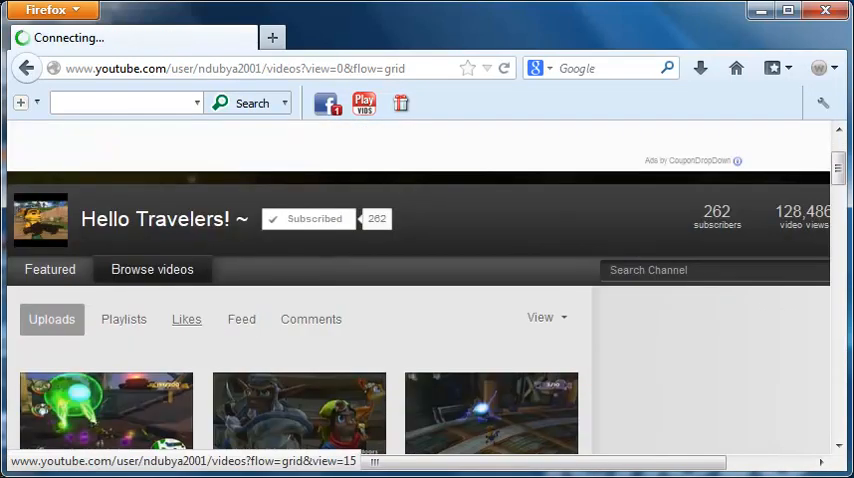
pyautogui.scroll(-3)
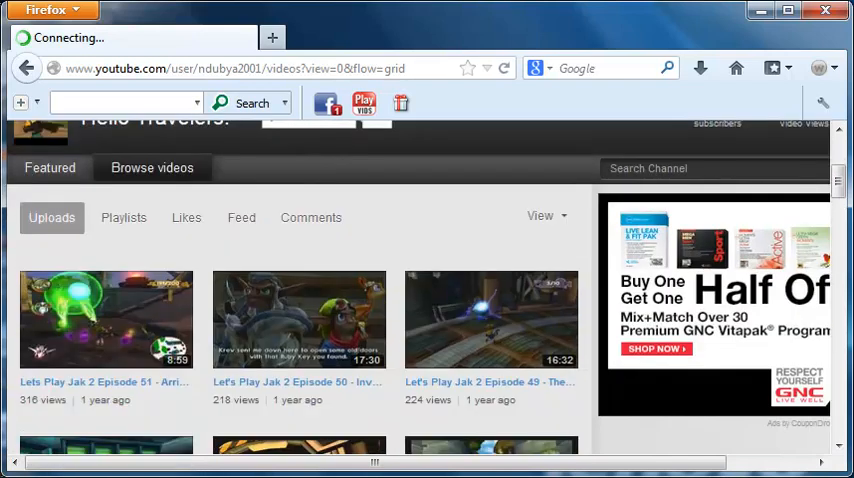